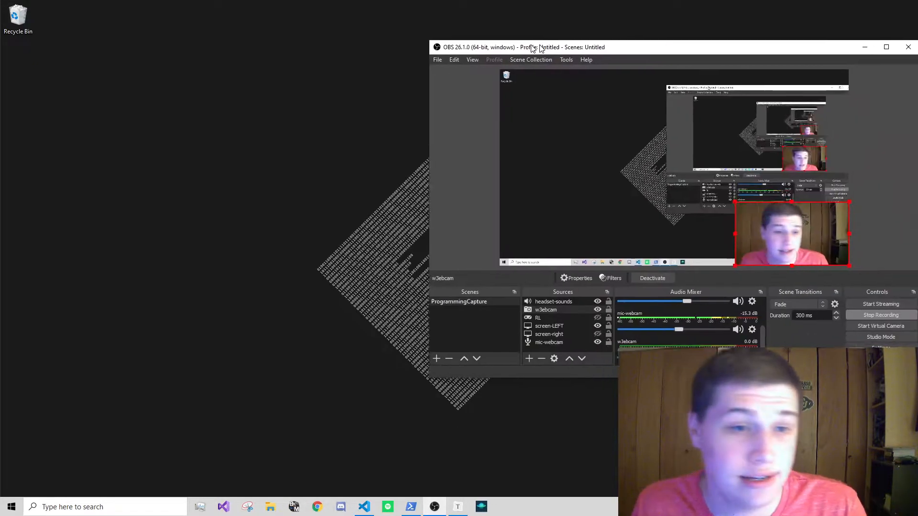
Step: Move the OBS window toward the screen centre and minimize it to the taskbar
drag(532, 47, 439, 48)
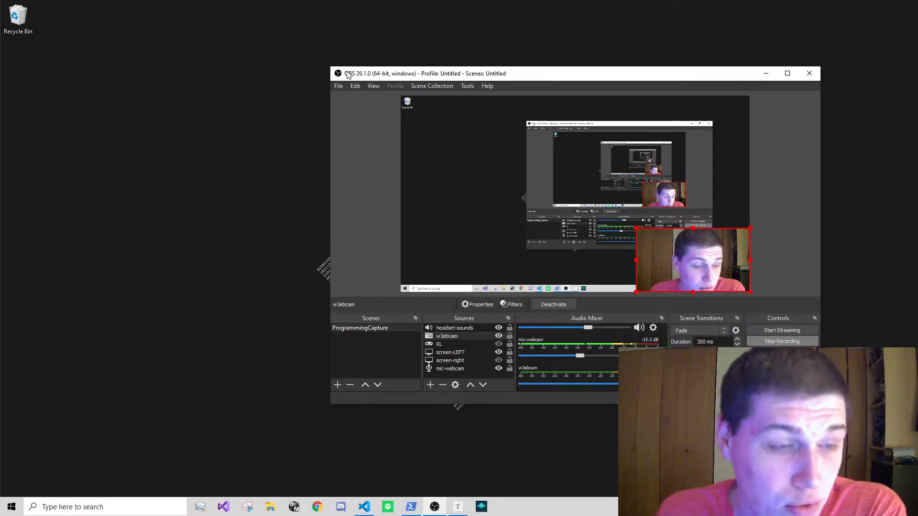
click(431, 86)
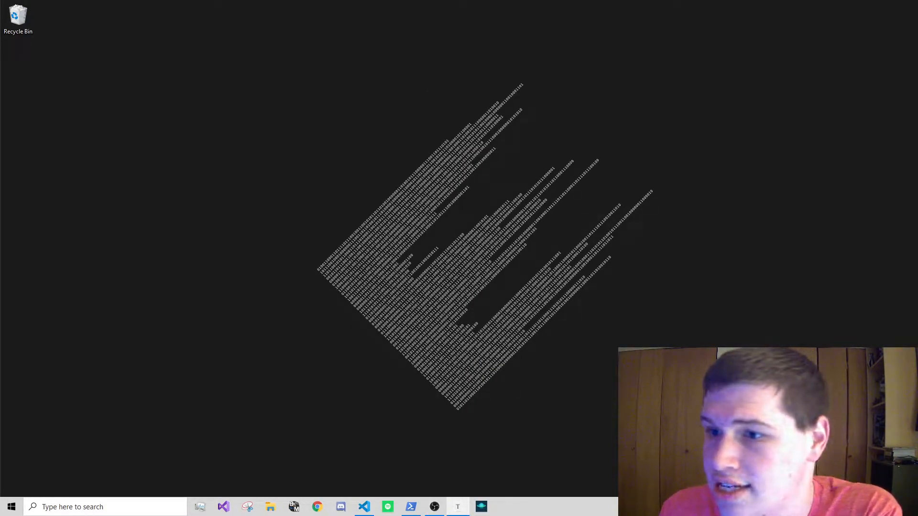
Step: Bring up Typora with an empty document from the taskbar
click(457, 507)
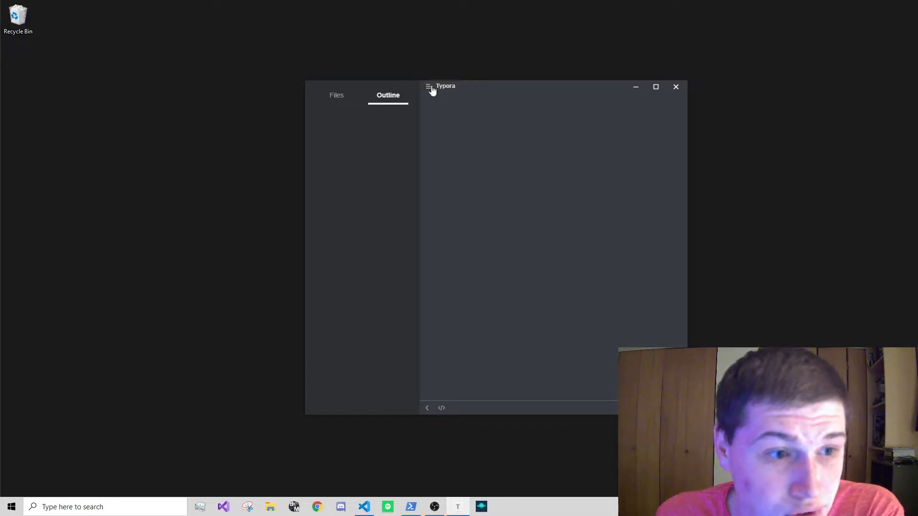
mouse_move(392, 470)
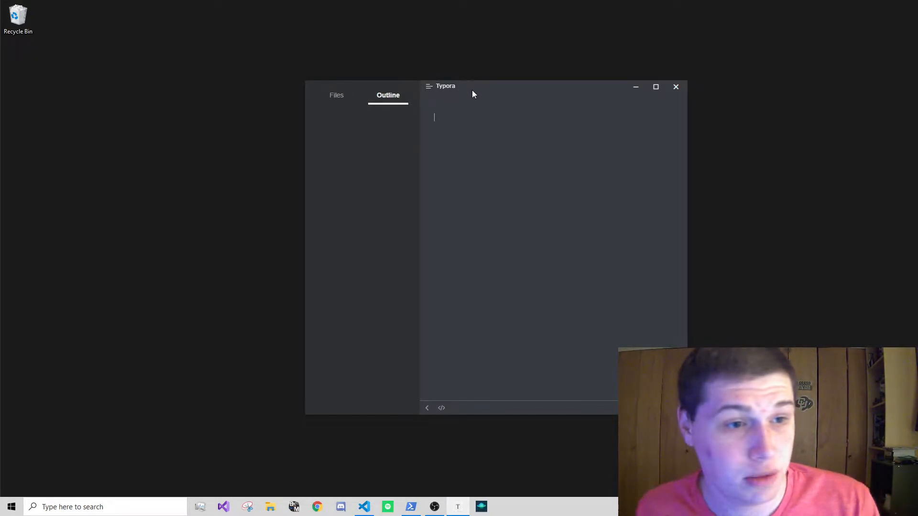
mouse_move(472, 87)
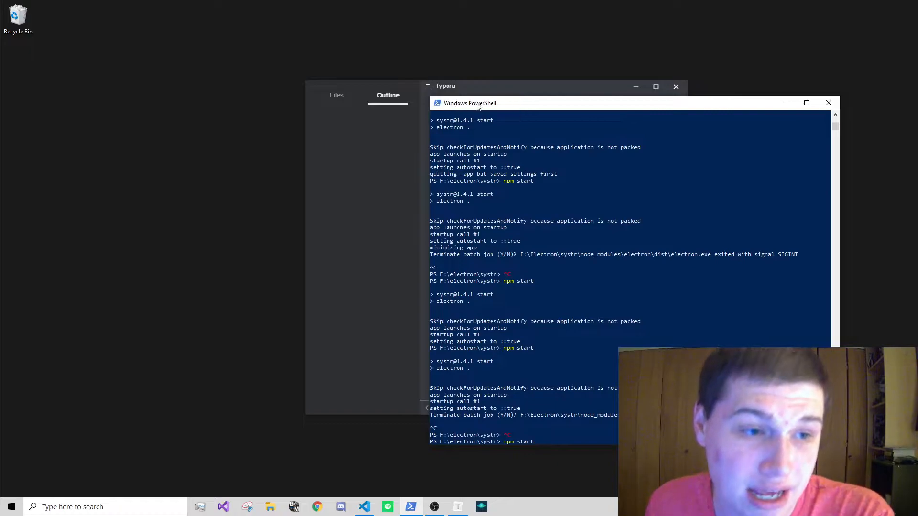
mouse_move(701, 117)
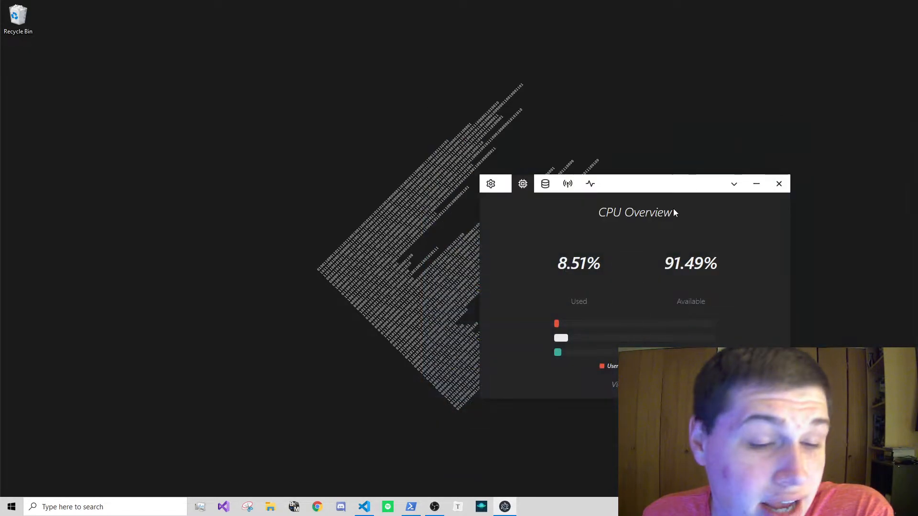
Step: Move the frameless systr window, view Network Activity and System Memory, then close it with its X button
drag(644, 183, 658, 124)
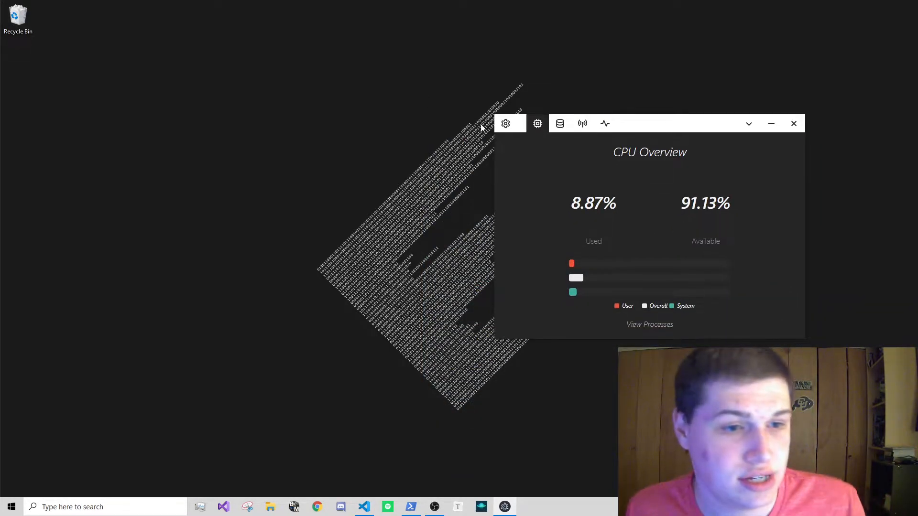
click(582, 123)
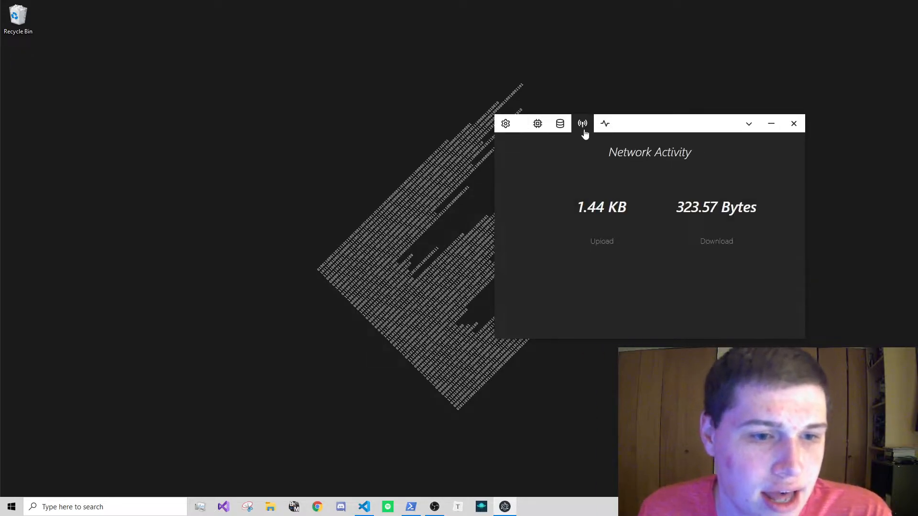
click(538, 124)
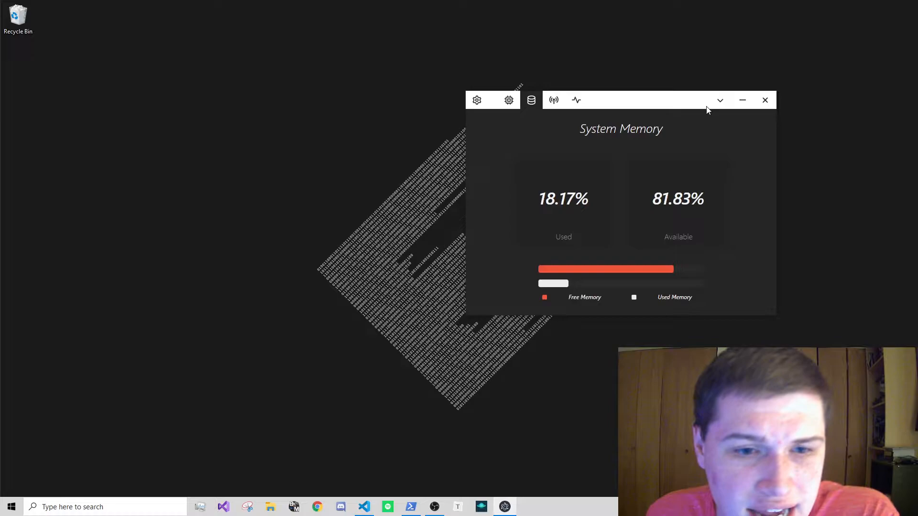
click(765, 100)
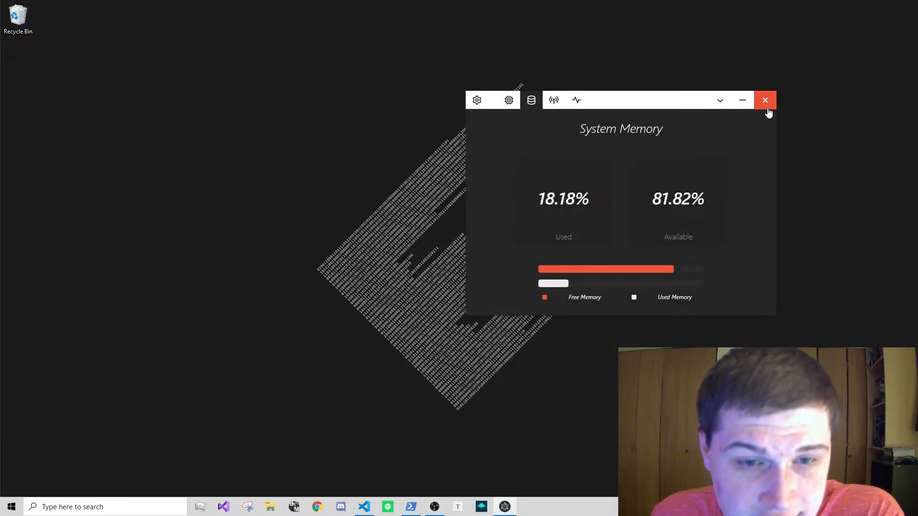
click(765, 100)
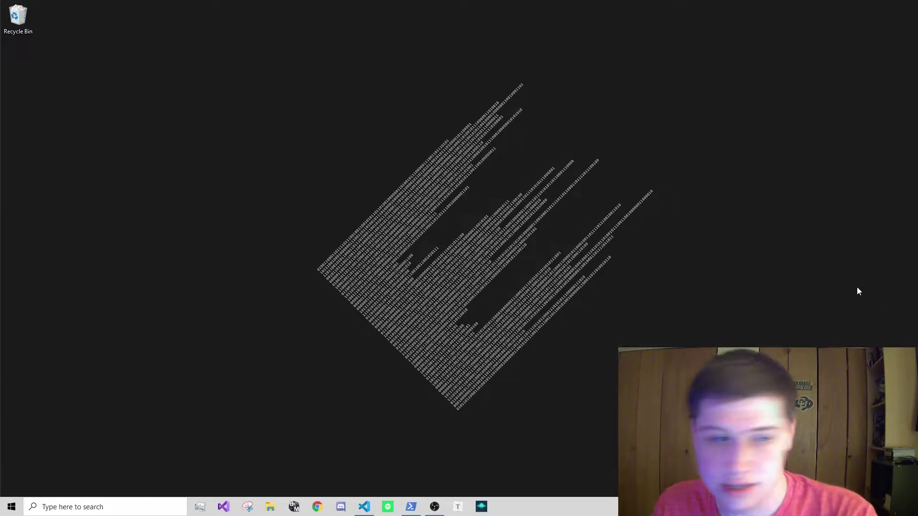
mouse_move(549, 235)
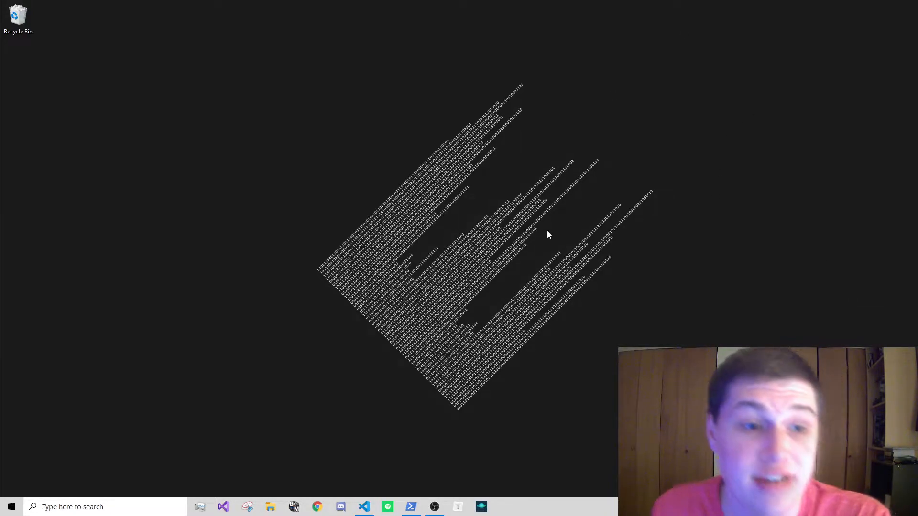
click(481, 507)
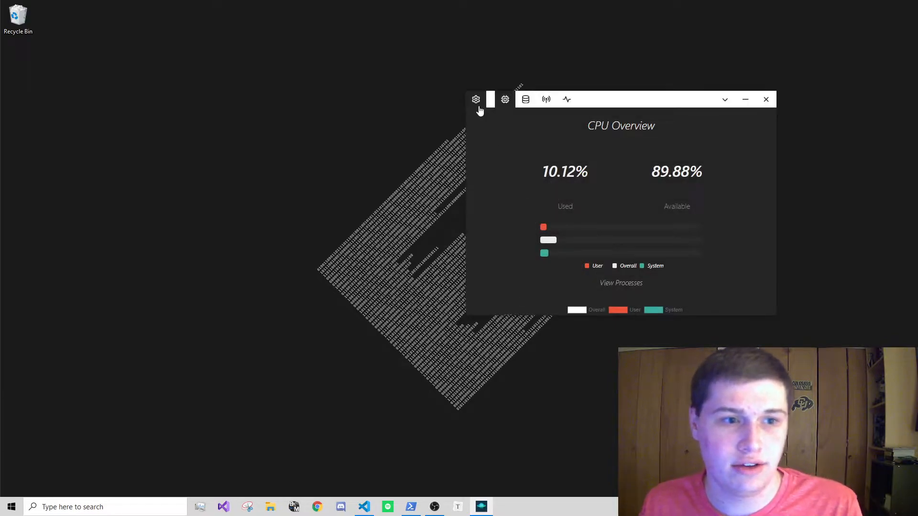
click(505, 99)
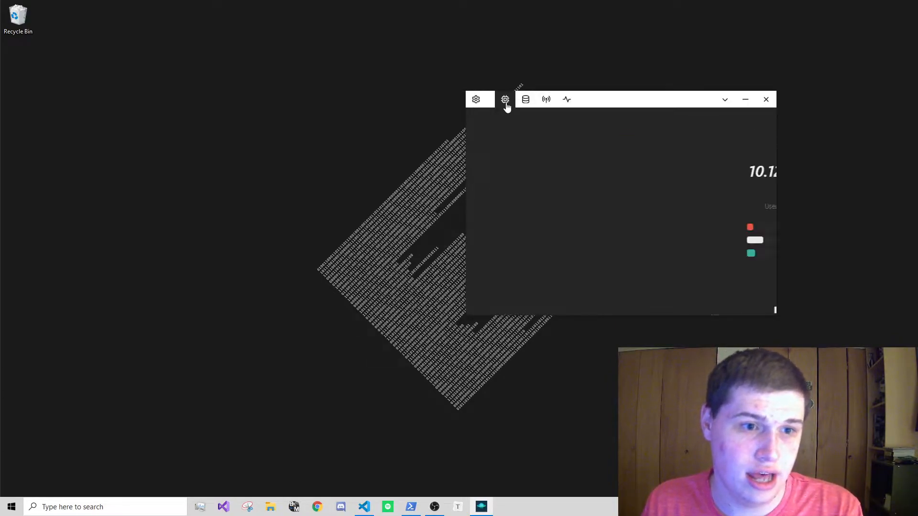
click(526, 99)
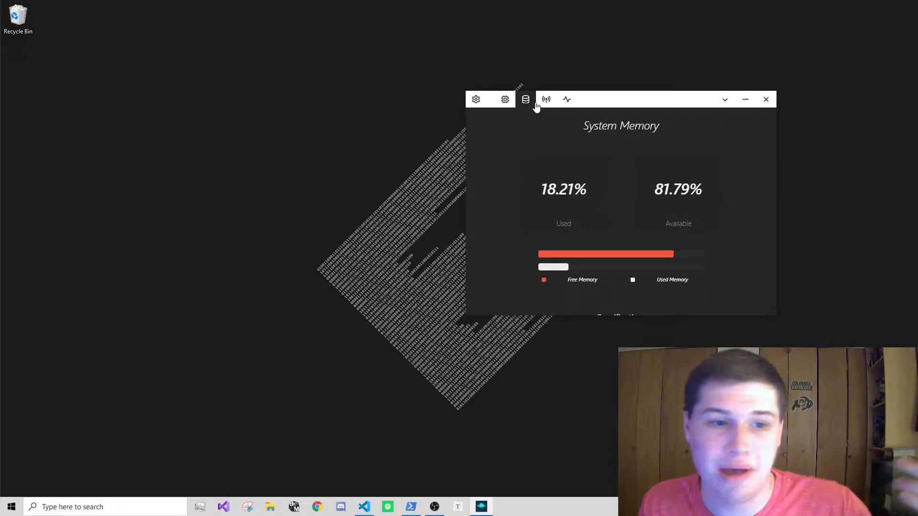
click(505, 99)
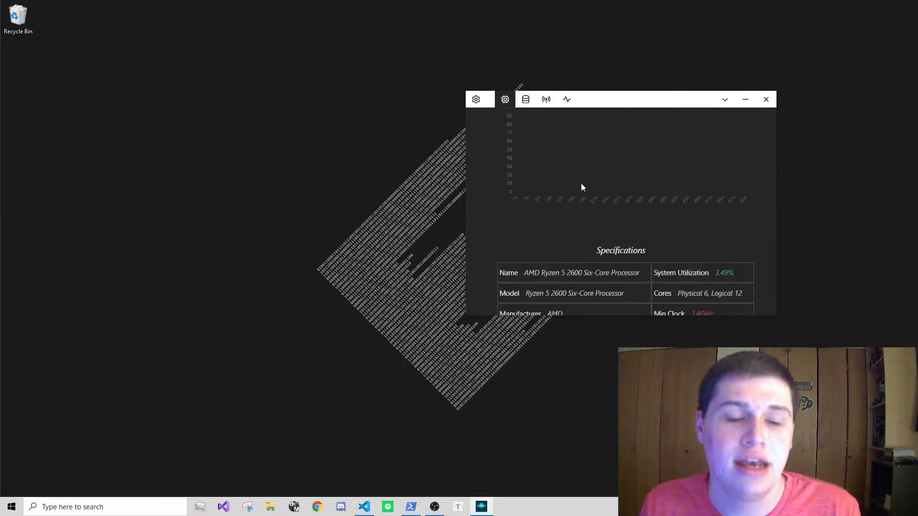
click(476, 100)
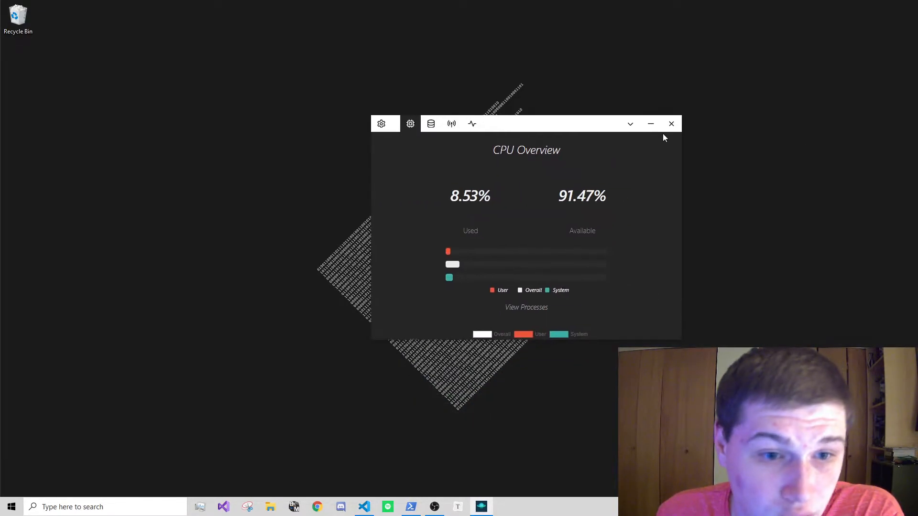
click(671, 123)
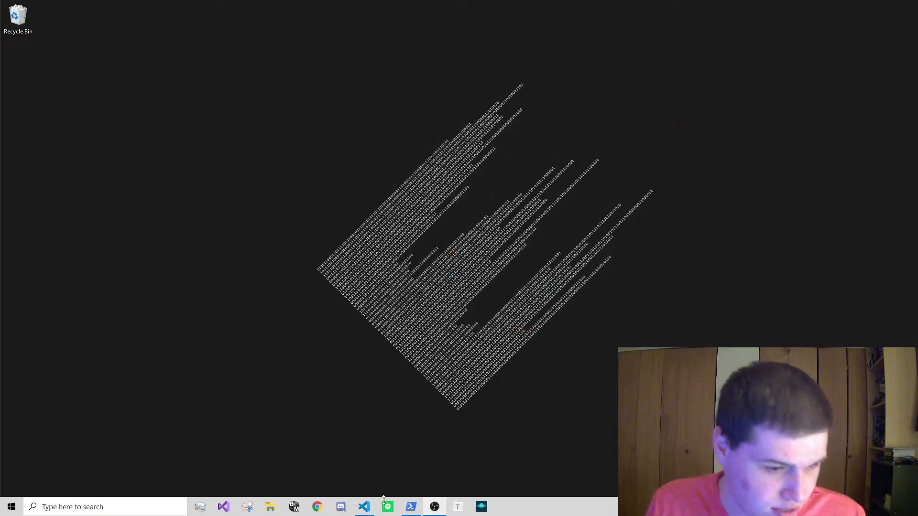
Step: In index.js set frame to true and autoHideMenuBar to false, and save
click(365, 507)
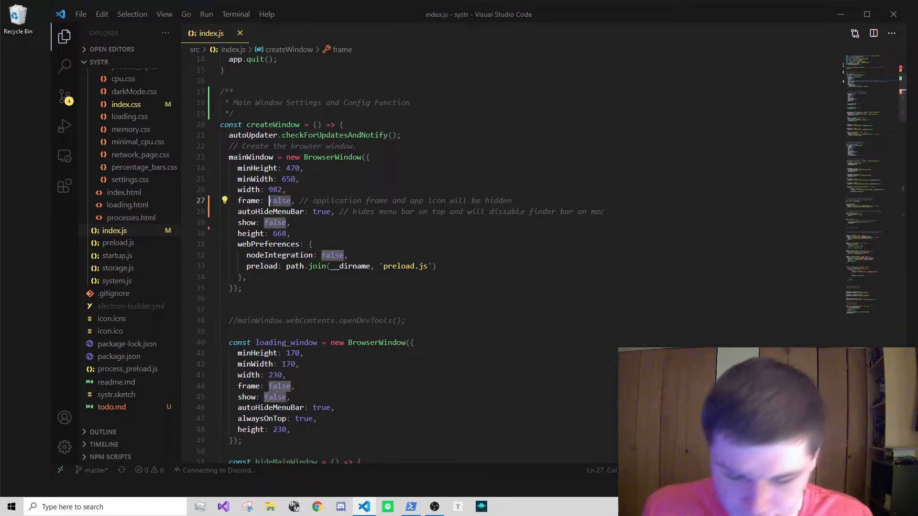
text(true)
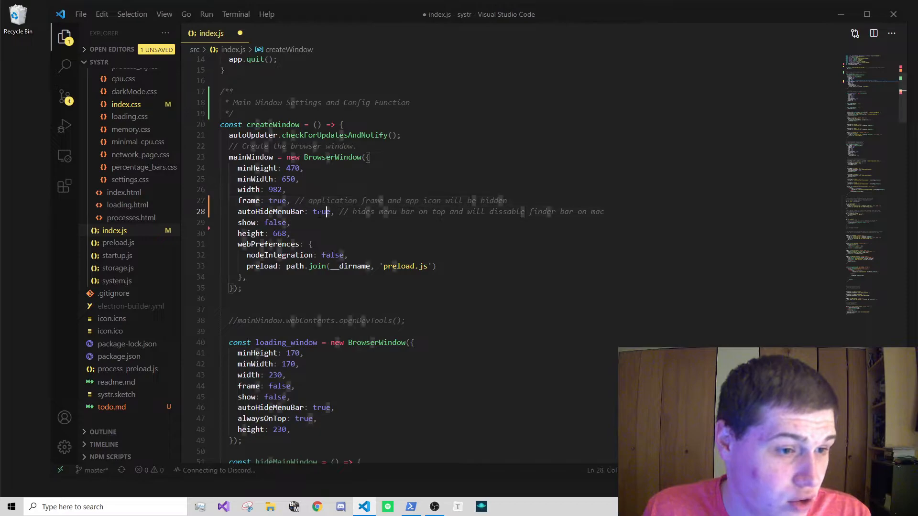
text(false)
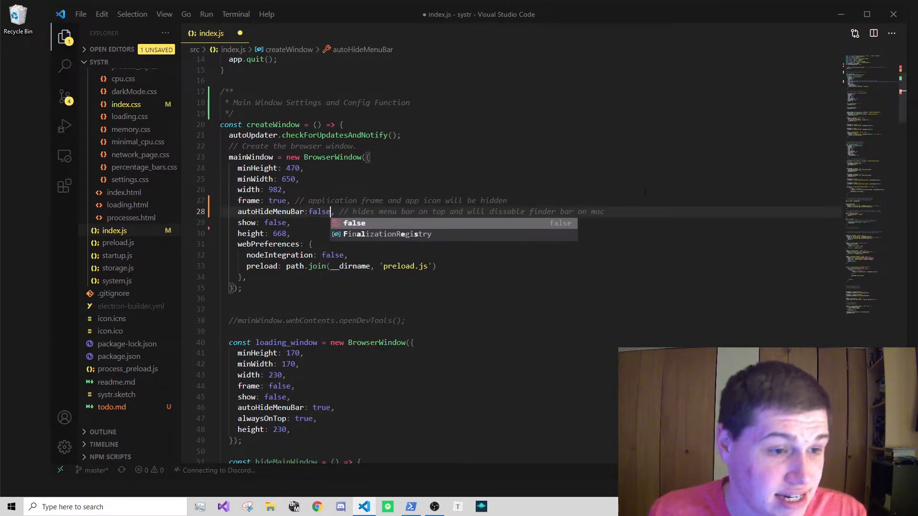
key(Ctrl+s)
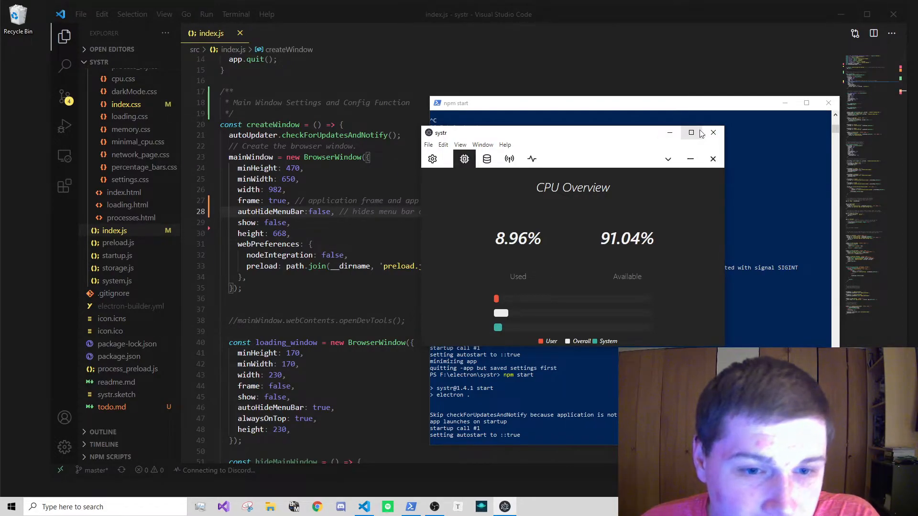
Step: Show the Edit menu on systr's native menu bar
click(443, 144)
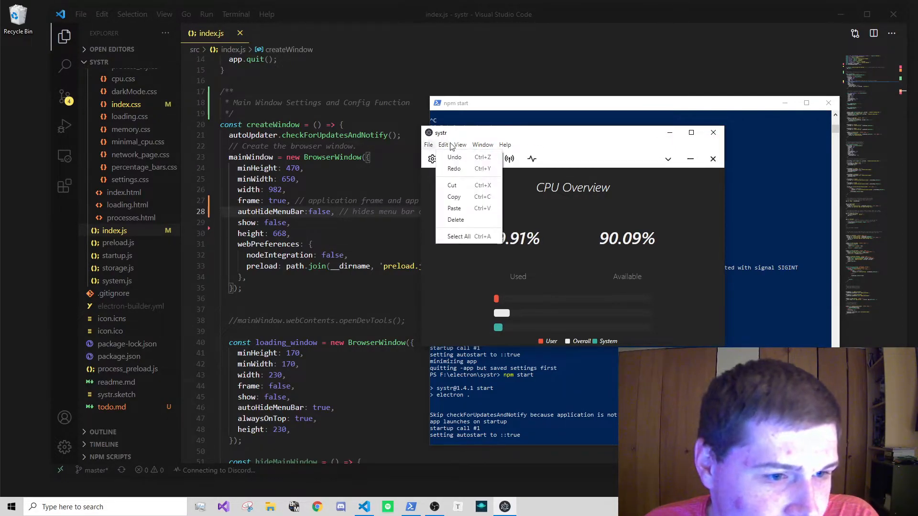
mouse_move(561, 147)
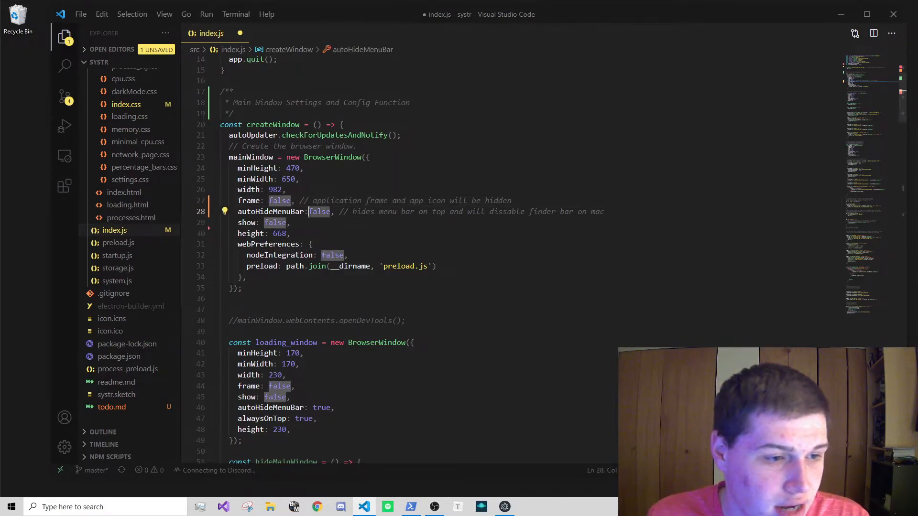
Step: Set autoHideMenuBar back to true in index.js
text(true, // hi)
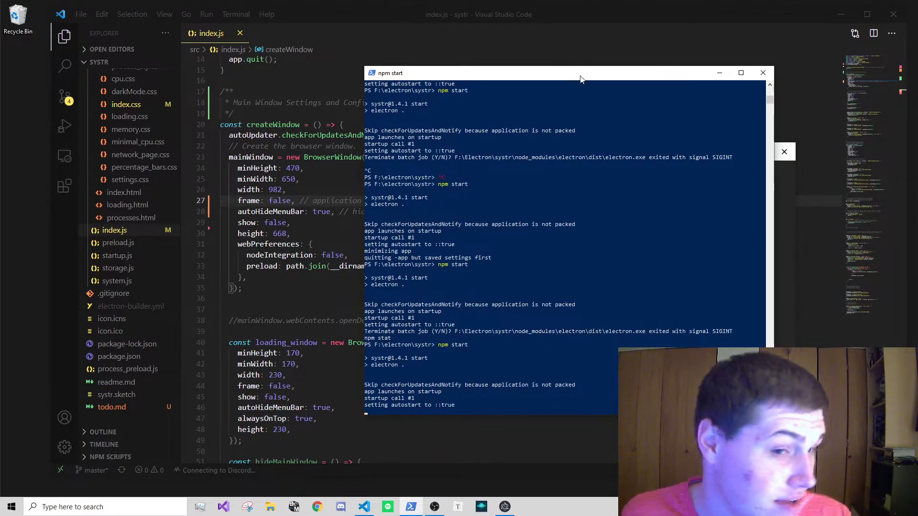
Step: Move the PowerShell window out of the way and dismiss it from view
drag(579, 73, 637, 112)
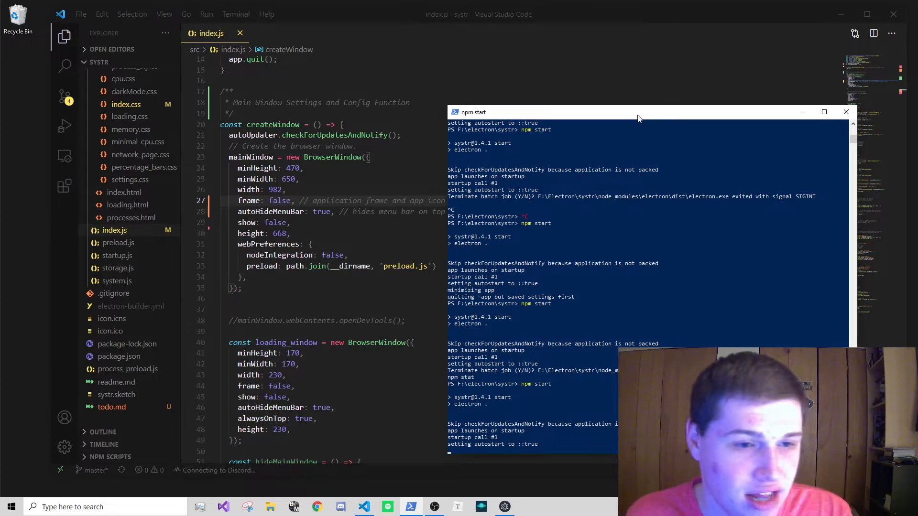
drag(638, 113, 551, 80)
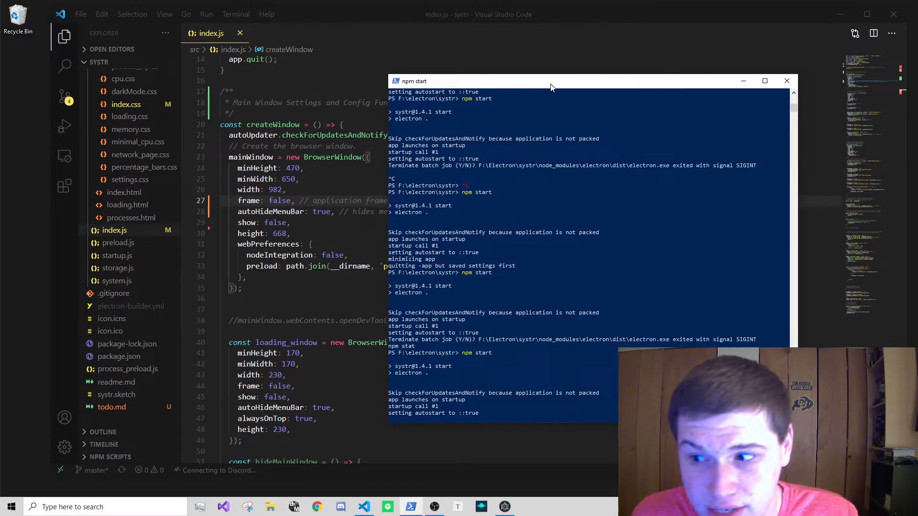
click(787, 81)
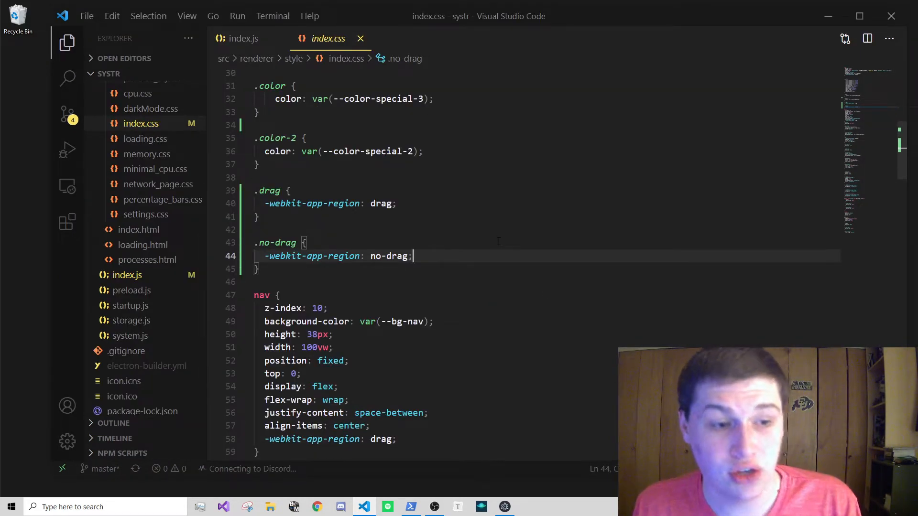
mouse_move(507, 506)
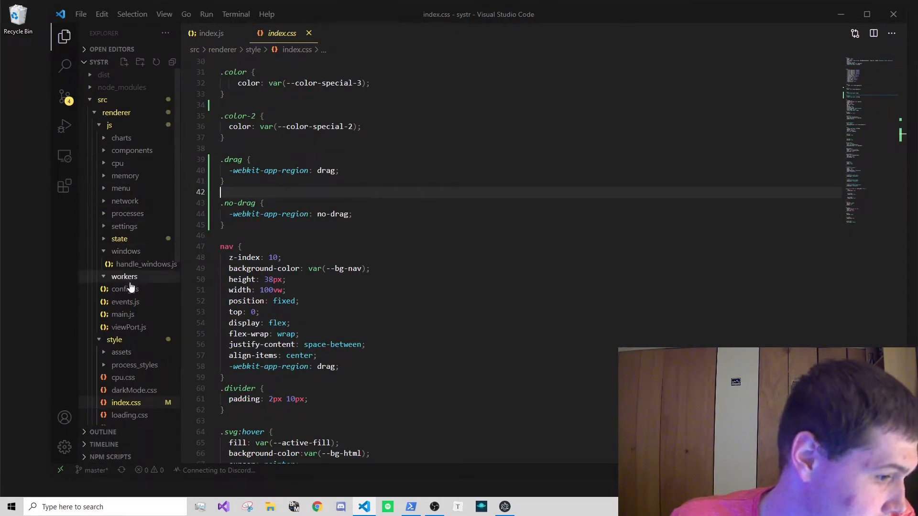
Step: Expand src/renderer/js/menu in the Explorer and select menu.js
click(120, 187)
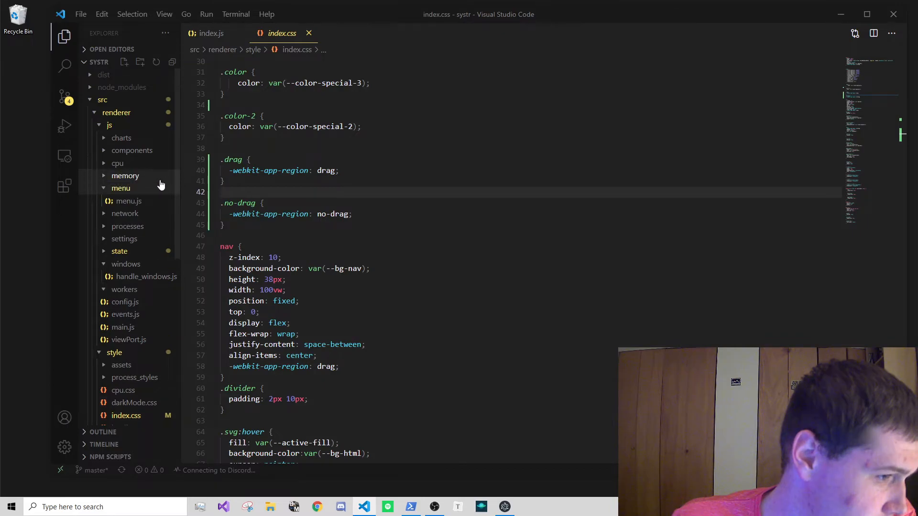
click(128, 201)
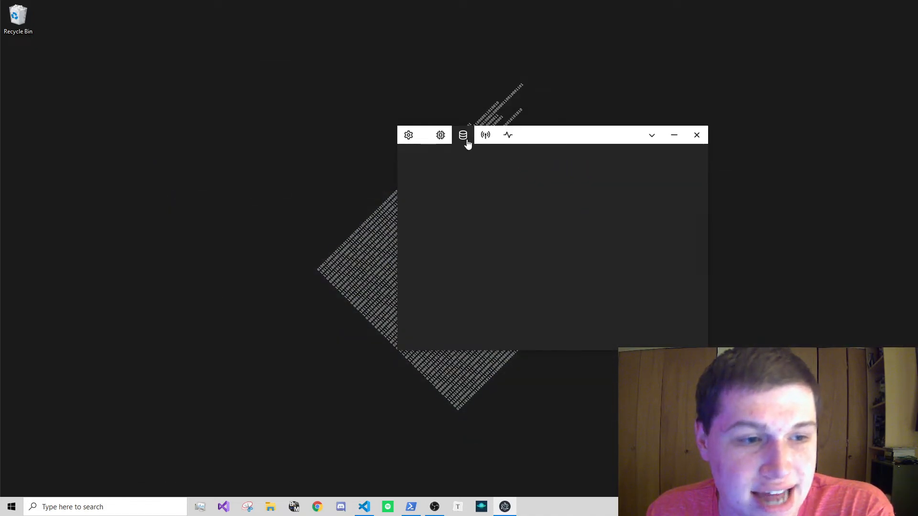
Step: Grab the systr custom nav bar to test the draggable region
click(439, 135)
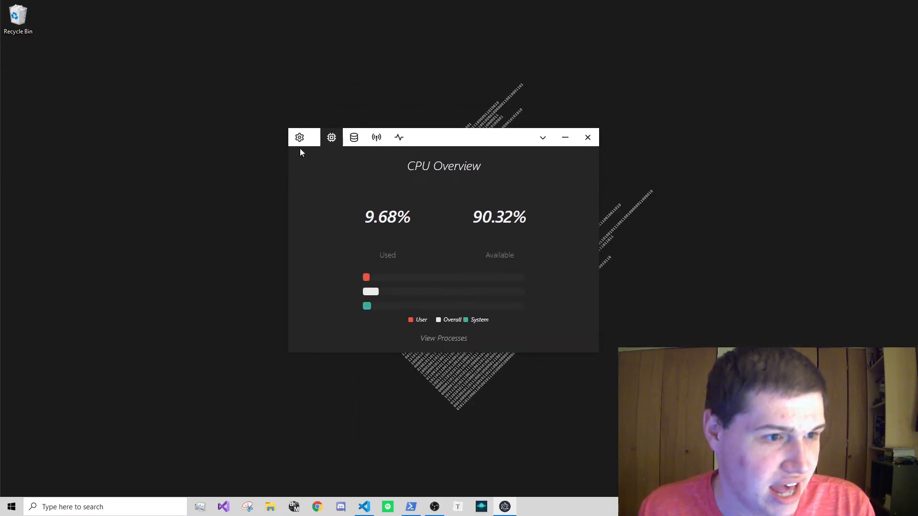
mouse_move(518, 145)
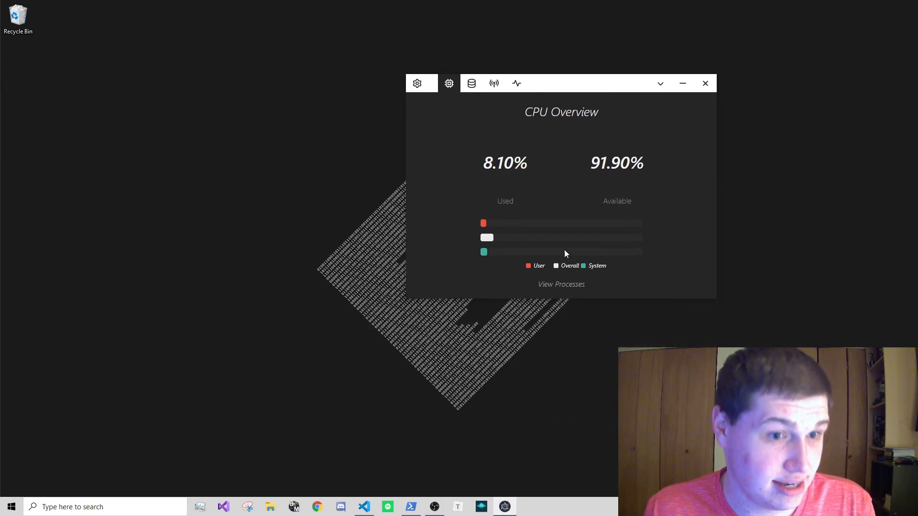
click(417, 82)
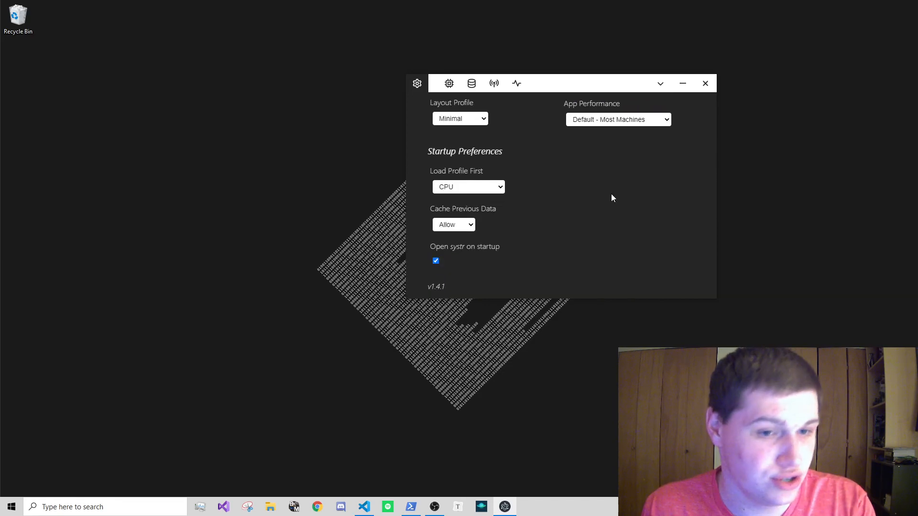
click(449, 83)
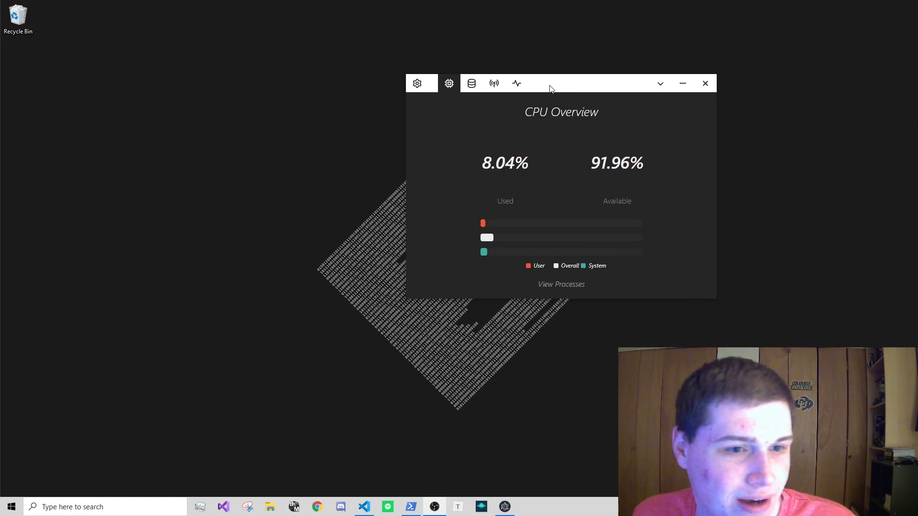
mouse_move(562, 90)
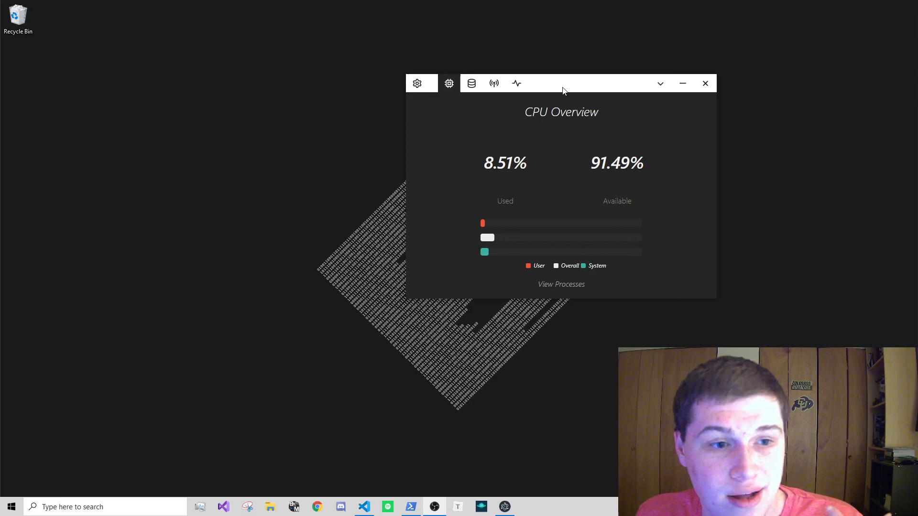